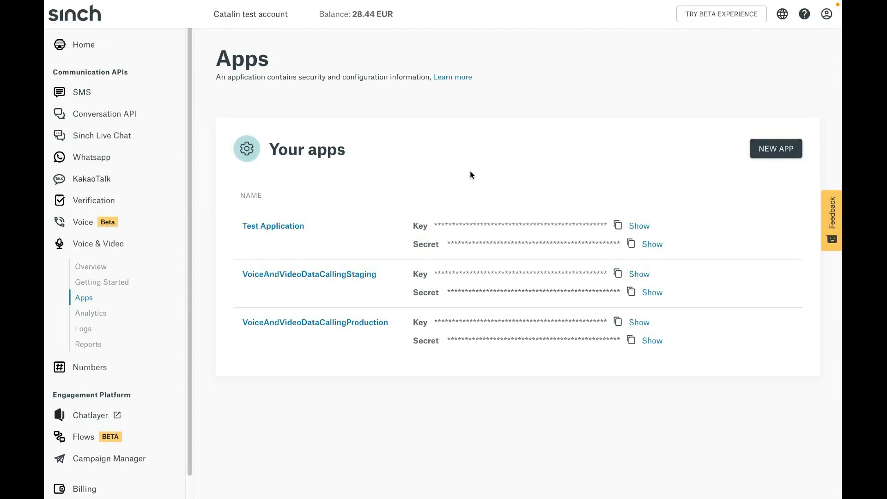
pyautogui.moveTo(101, 263)
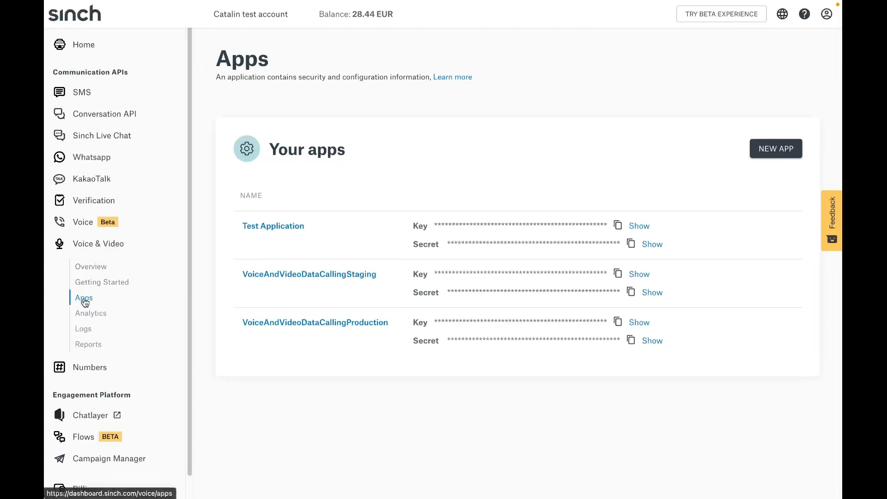
# Create the app NPSVoiceBotChatlayerProduction with description 'My NPS Voice Bot.'
pyautogui.click(776, 148)
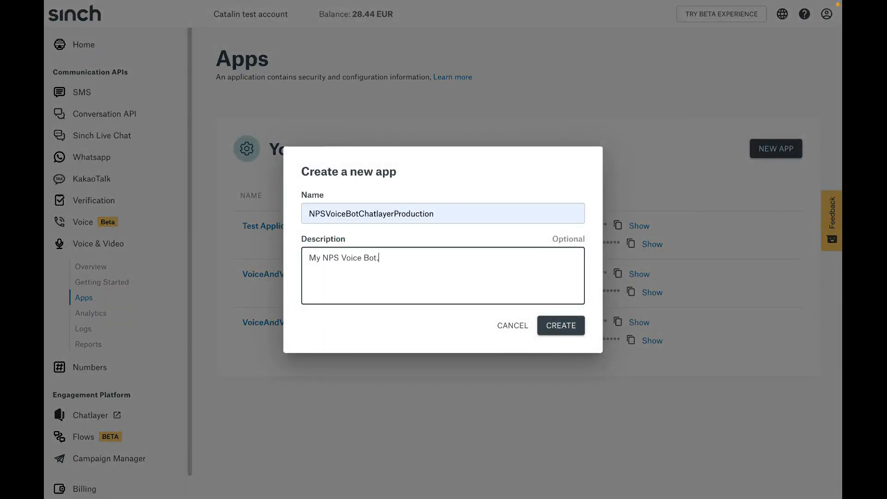
pyautogui.click(560, 325)
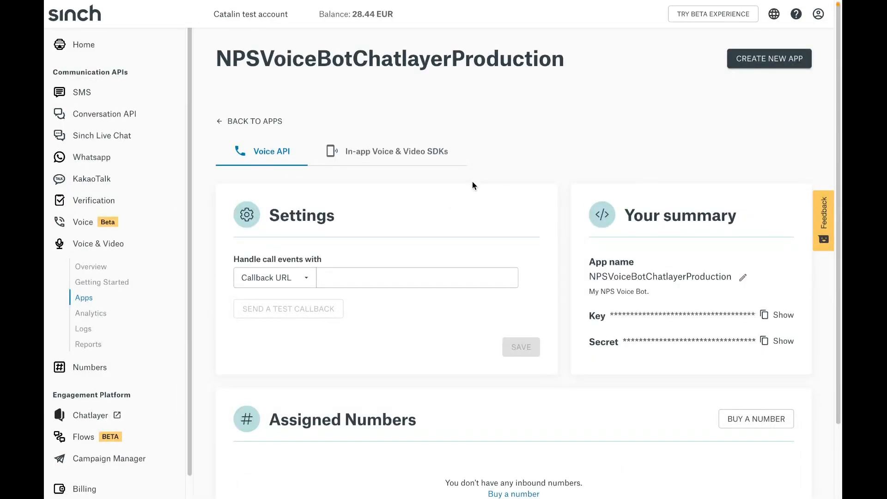
pyautogui.moveTo(90, 368)
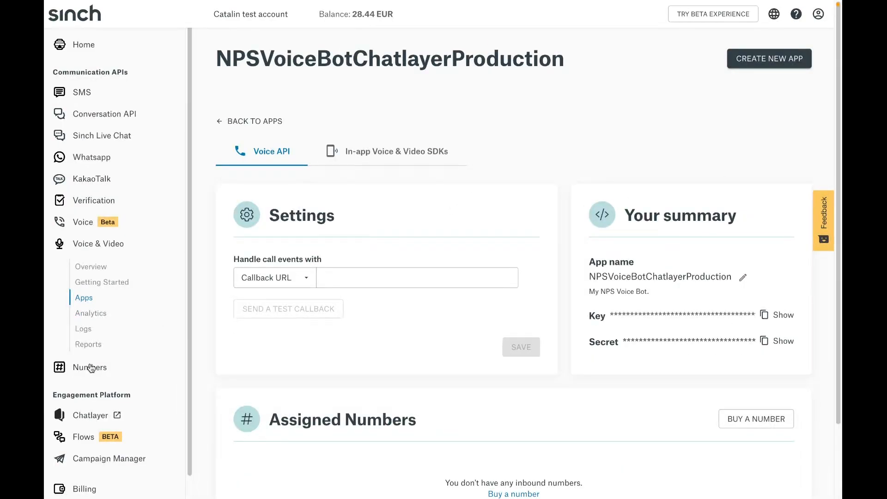
pyautogui.click(89, 367)
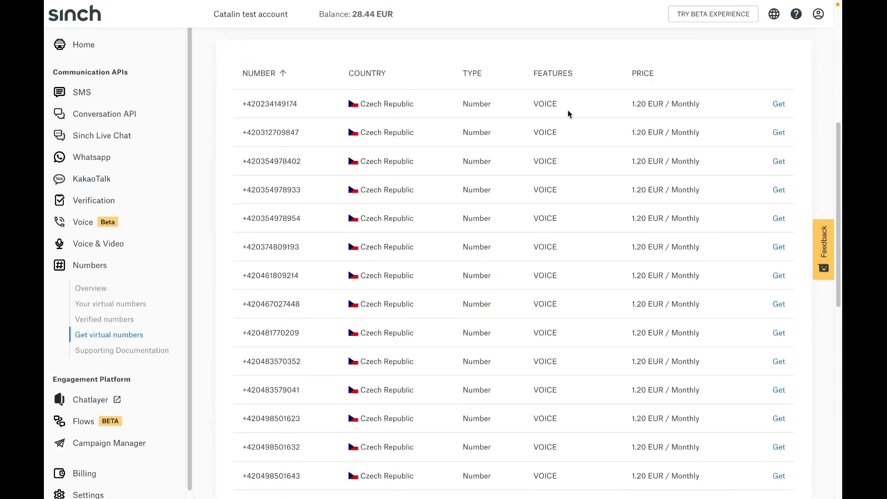
pyautogui.click(778, 104)
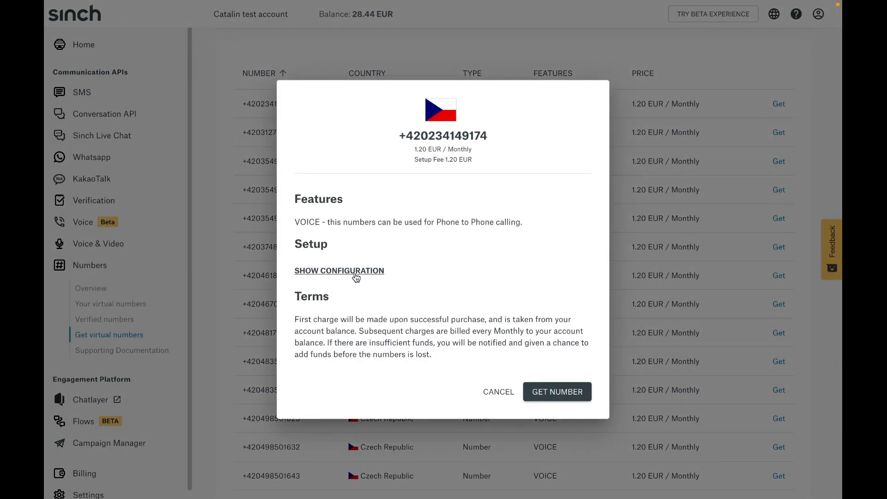
pyautogui.click(338, 271)
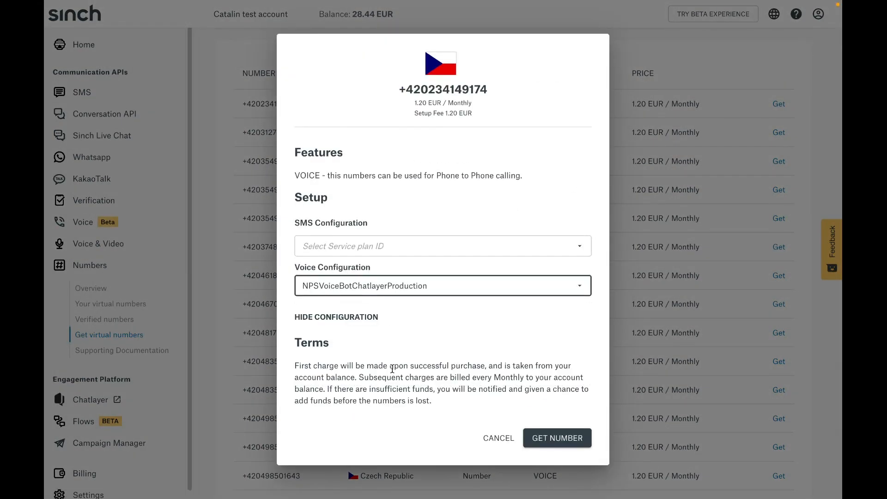
pyautogui.click(557, 438)
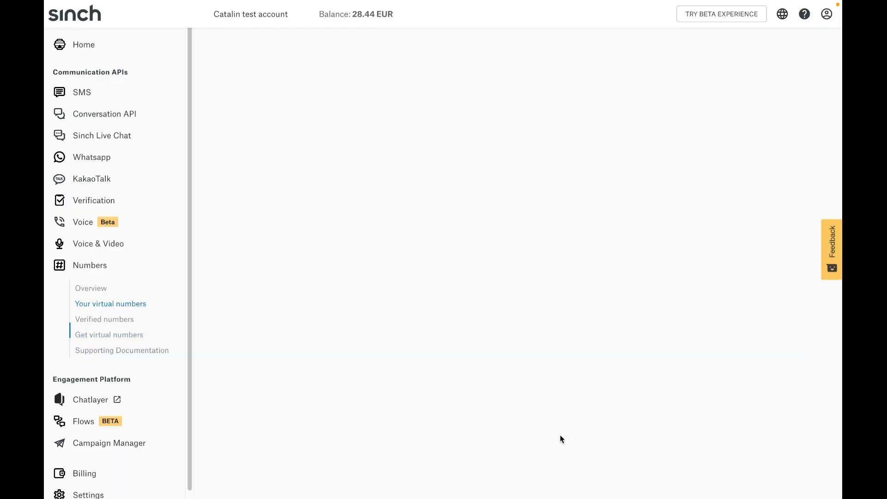
# Open Chatlayer from the Engagement Platform sidebar to view its bot templates
pyautogui.click(90, 399)
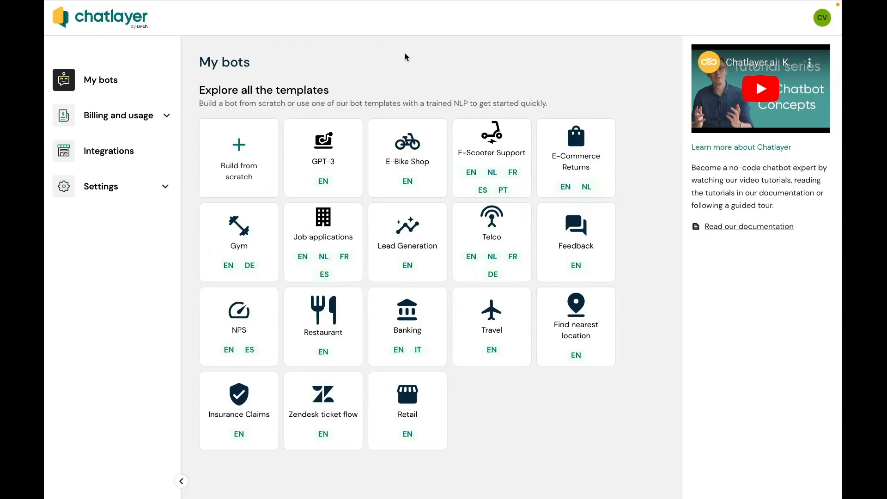
pyautogui.moveTo(408, 53)
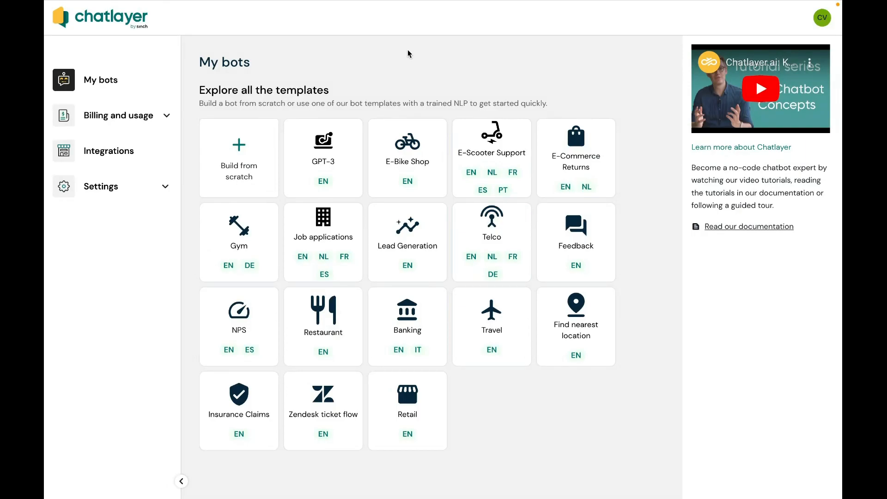
# Pick the NPS template card and confirm creation of the bot
pyautogui.click(238, 317)
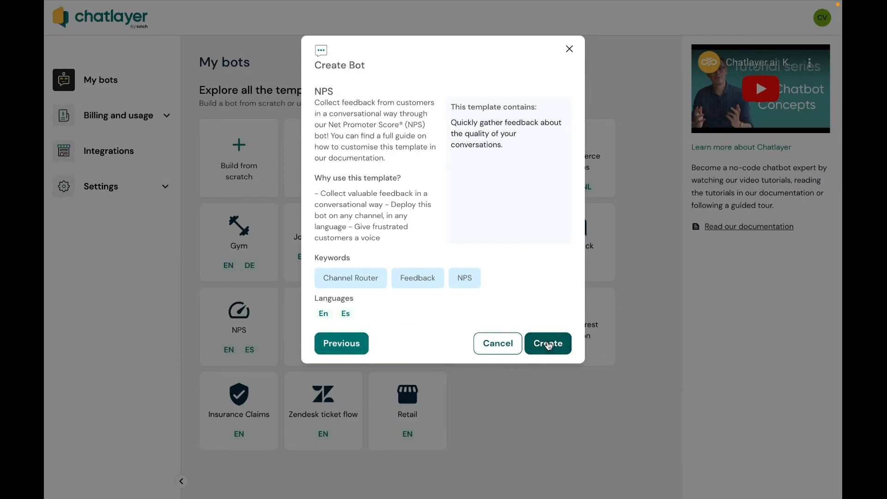
pyautogui.click(547, 343)
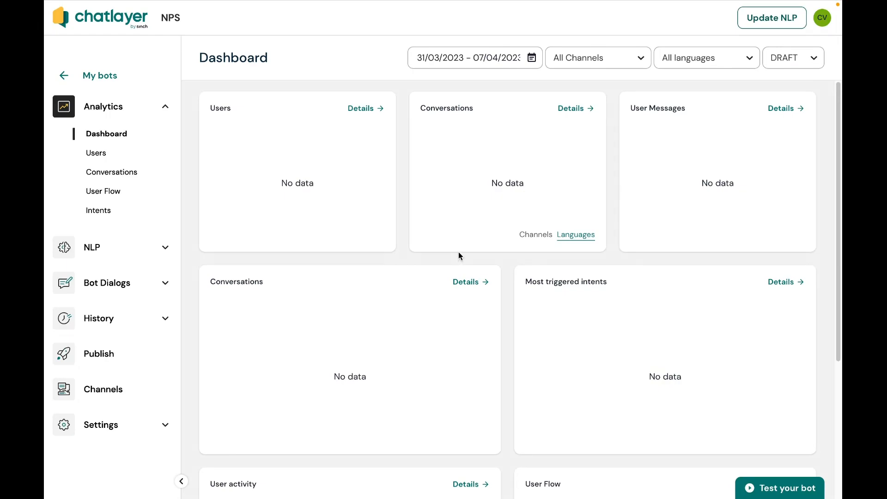
# Add and create a Voice channel under the NPS bot's Channels
pyautogui.click(100, 389)
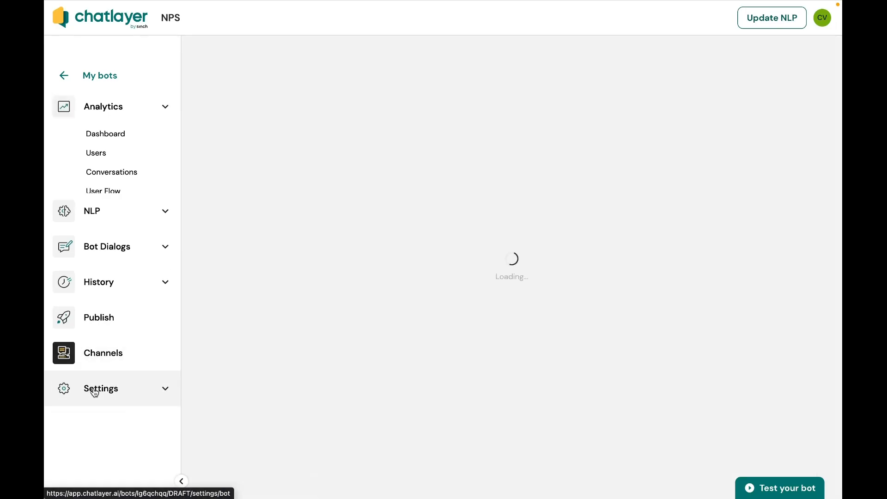
pyautogui.click(103, 352)
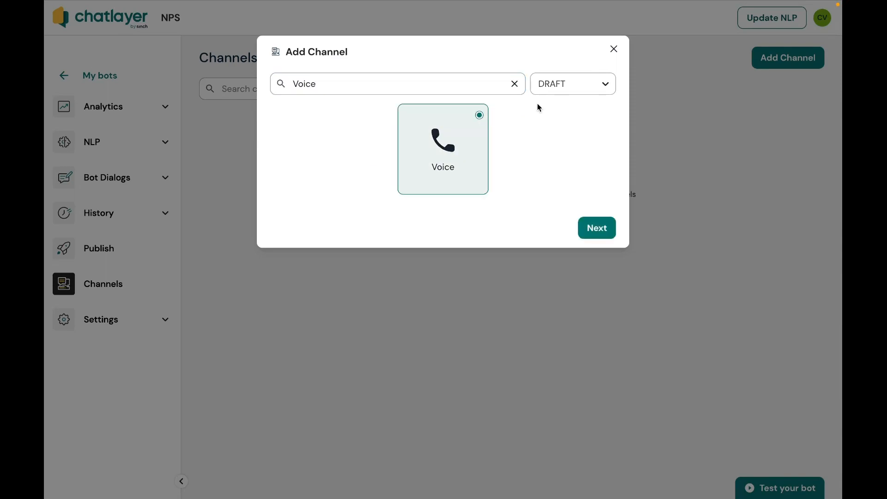
pyautogui.click(596, 228)
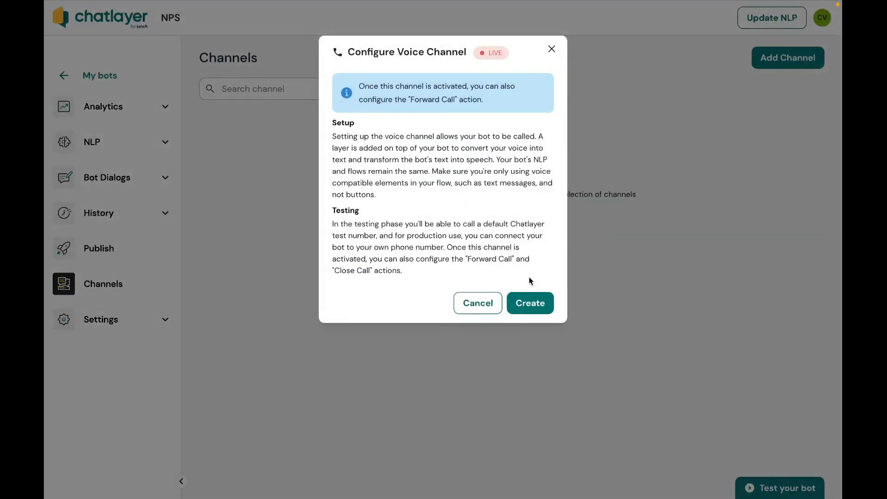
pyautogui.click(529, 303)
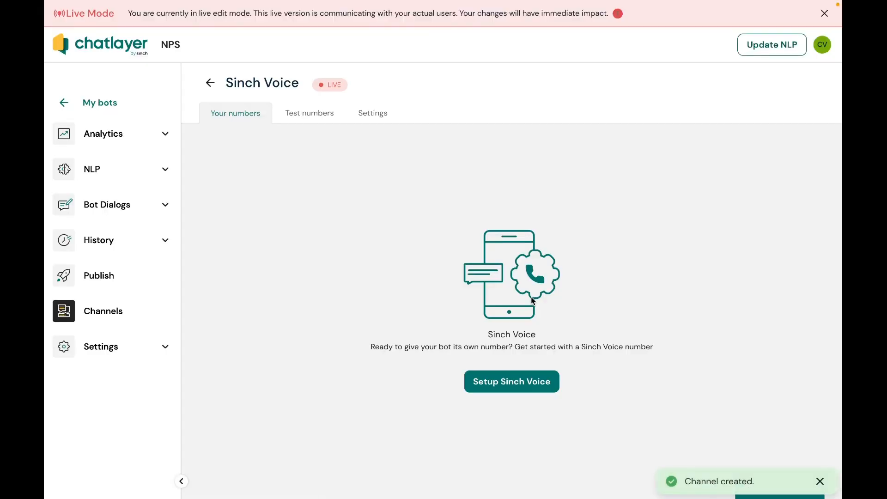
pyautogui.click(510, 380)
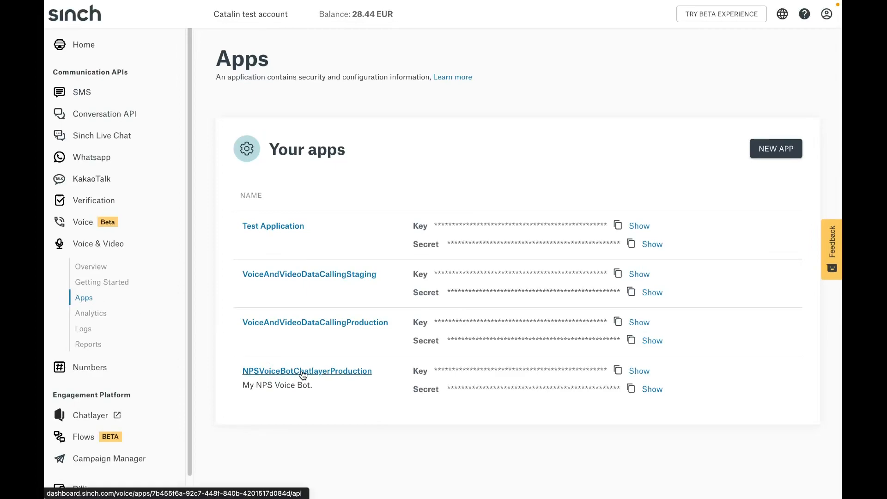
pyautogui.moveTo(619, 370)
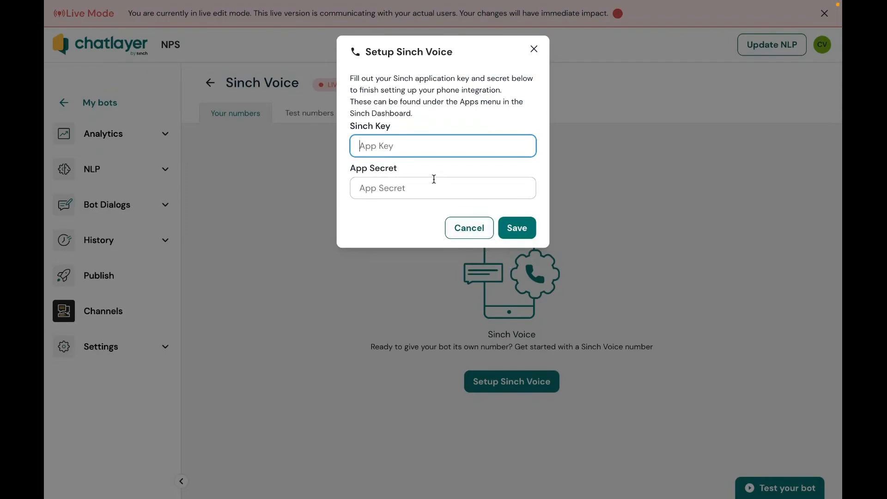
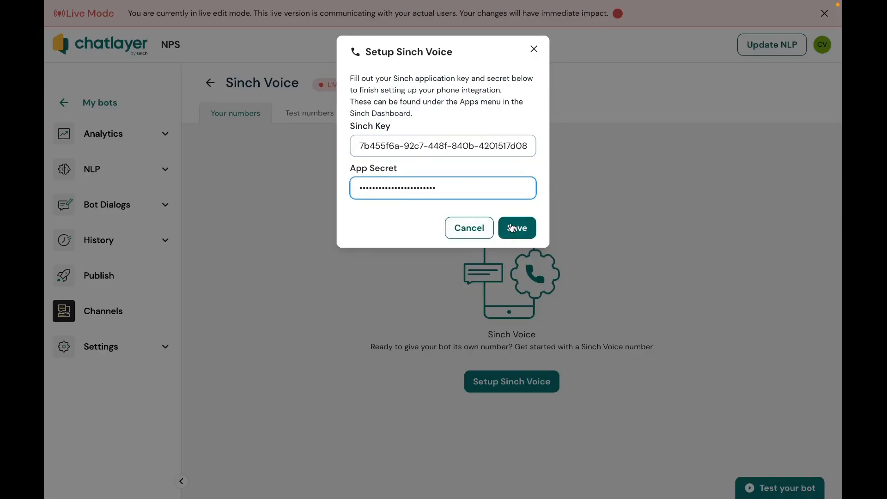
pyautogui.click(516, 227)
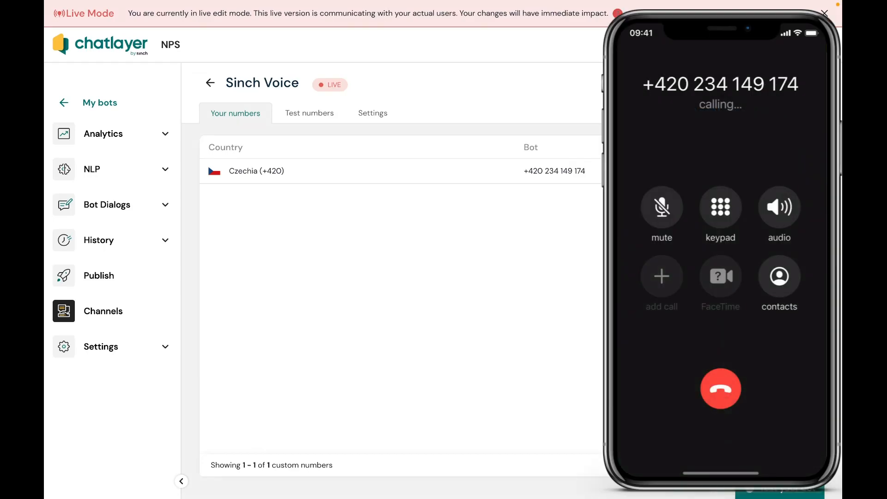
pyautogui.click(779, 207)
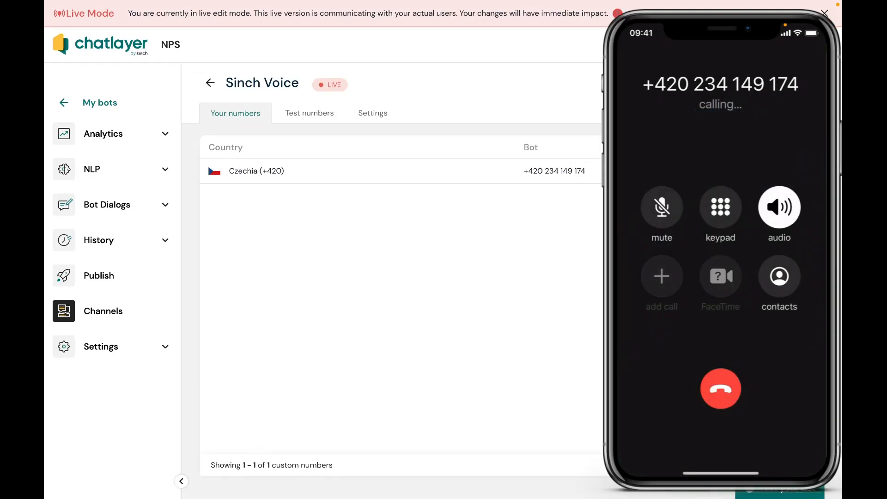